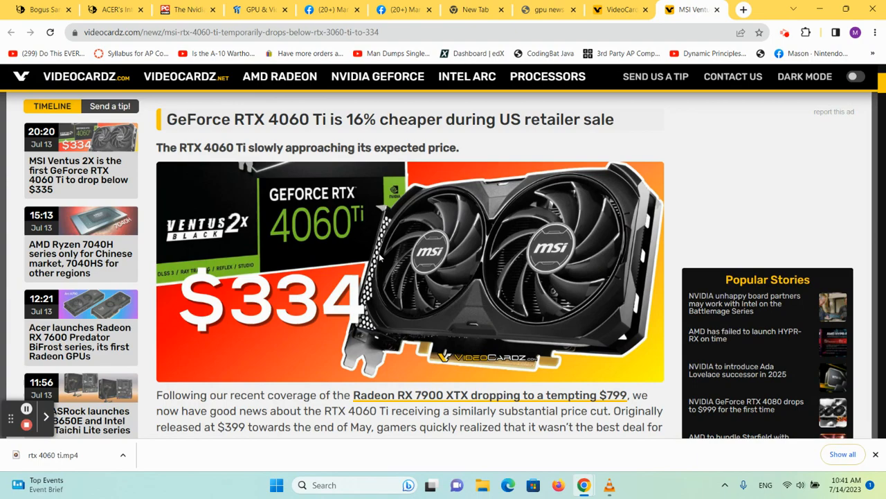
scroll("down", 3)
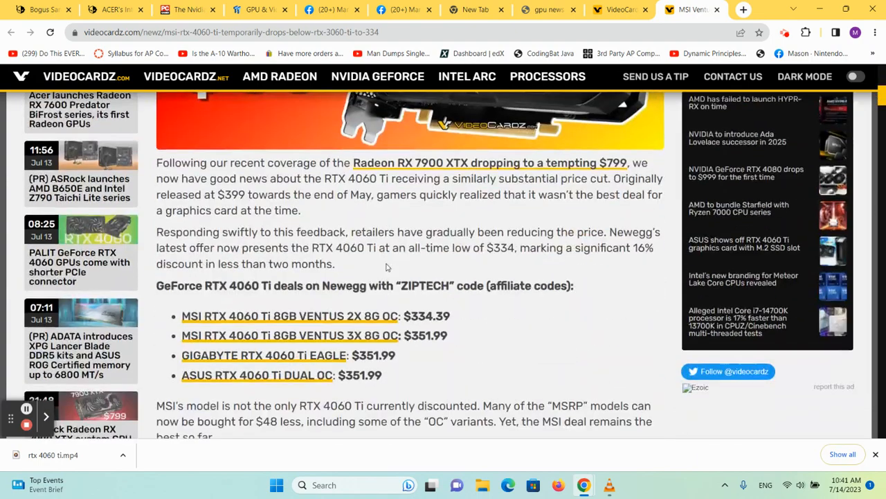
scroll("down", 3)
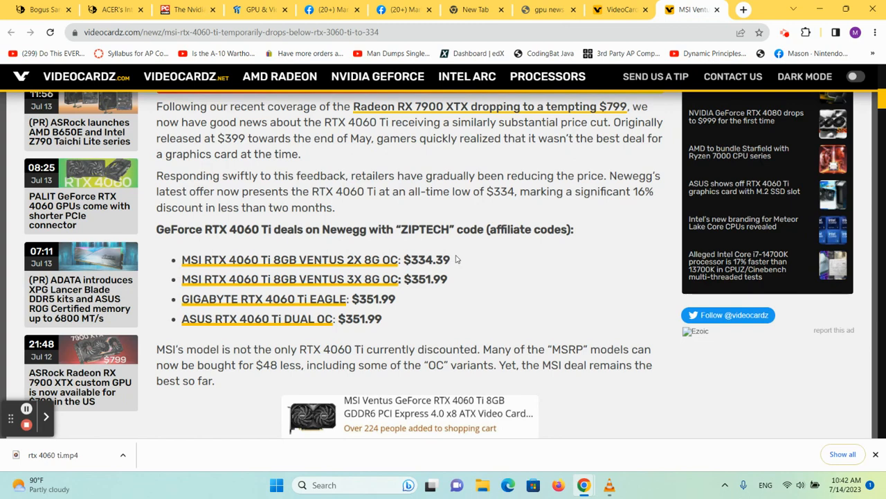
mouse_move(562, 191)
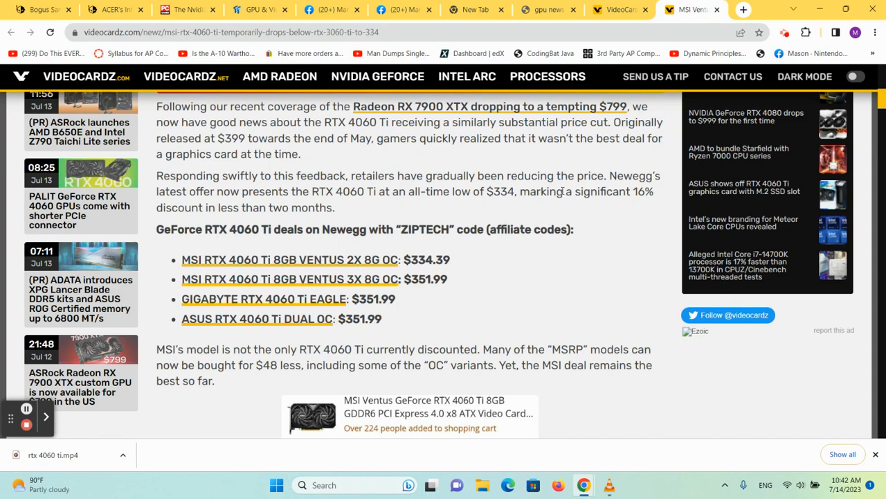
mouse_move(546, 152)
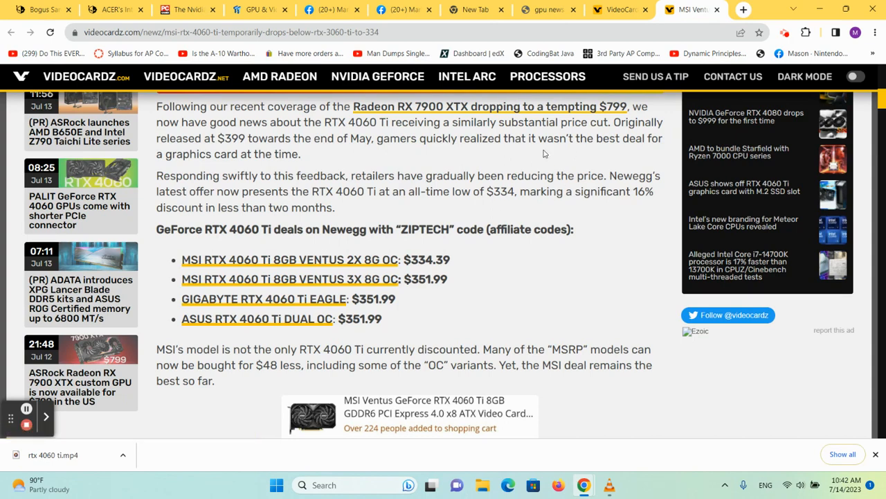